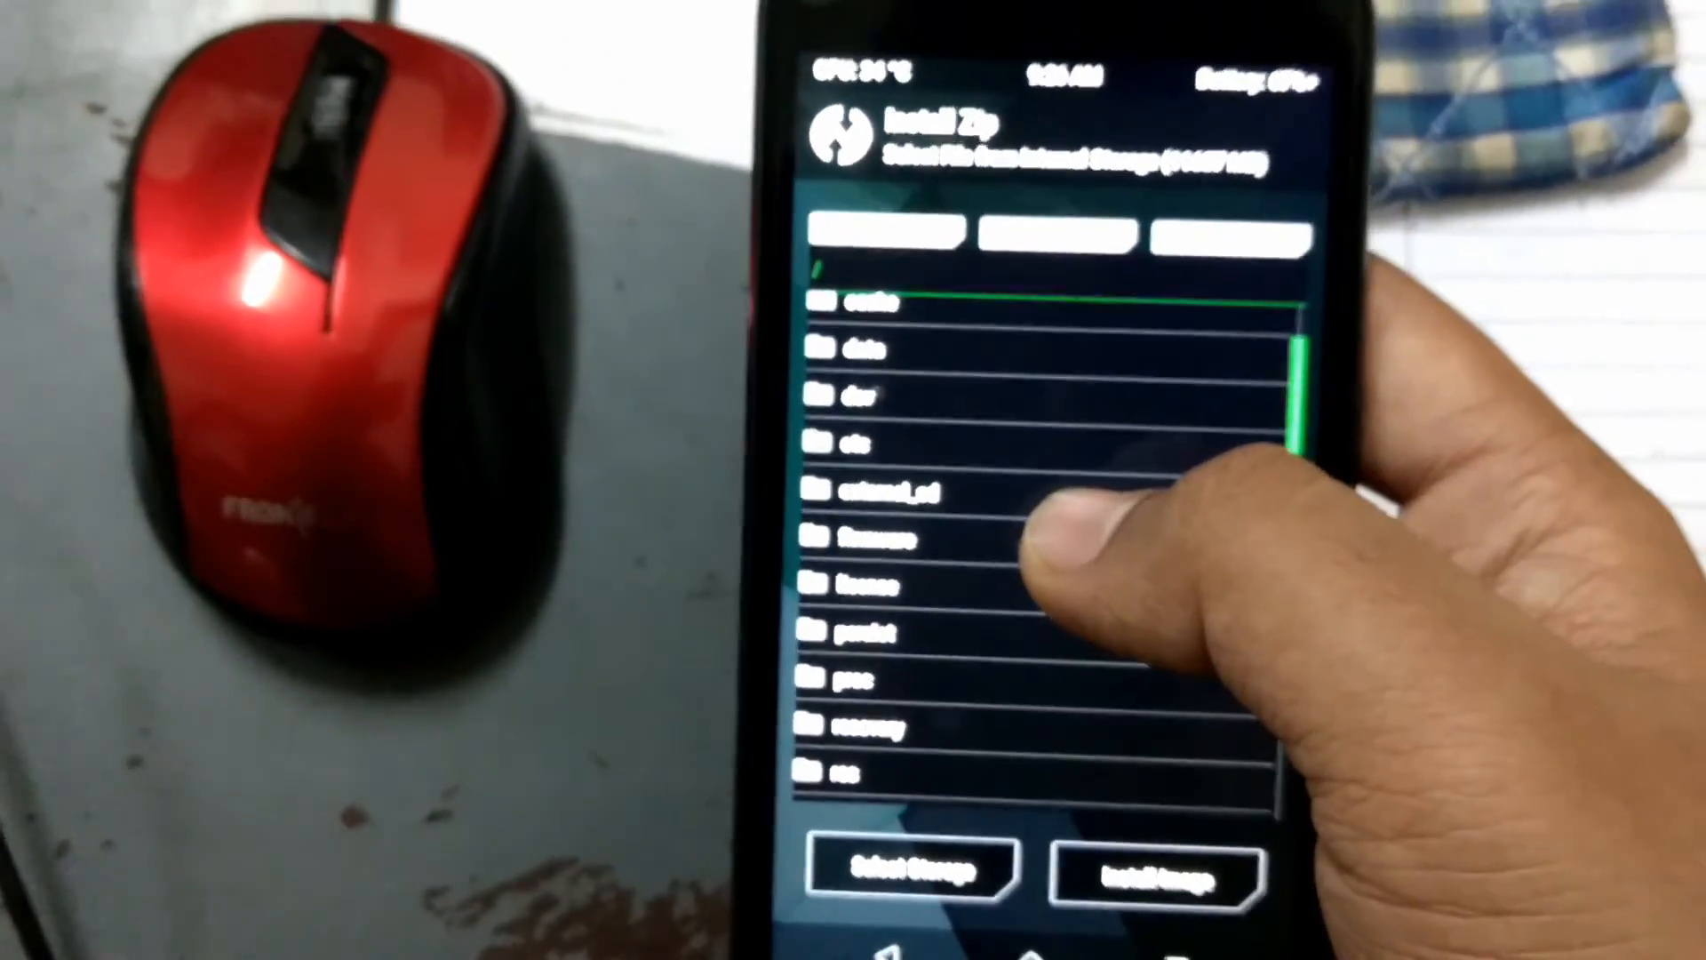
Browse into the external_sd folder in the TWRP zip installer and scroll its contents
click(871, 492)
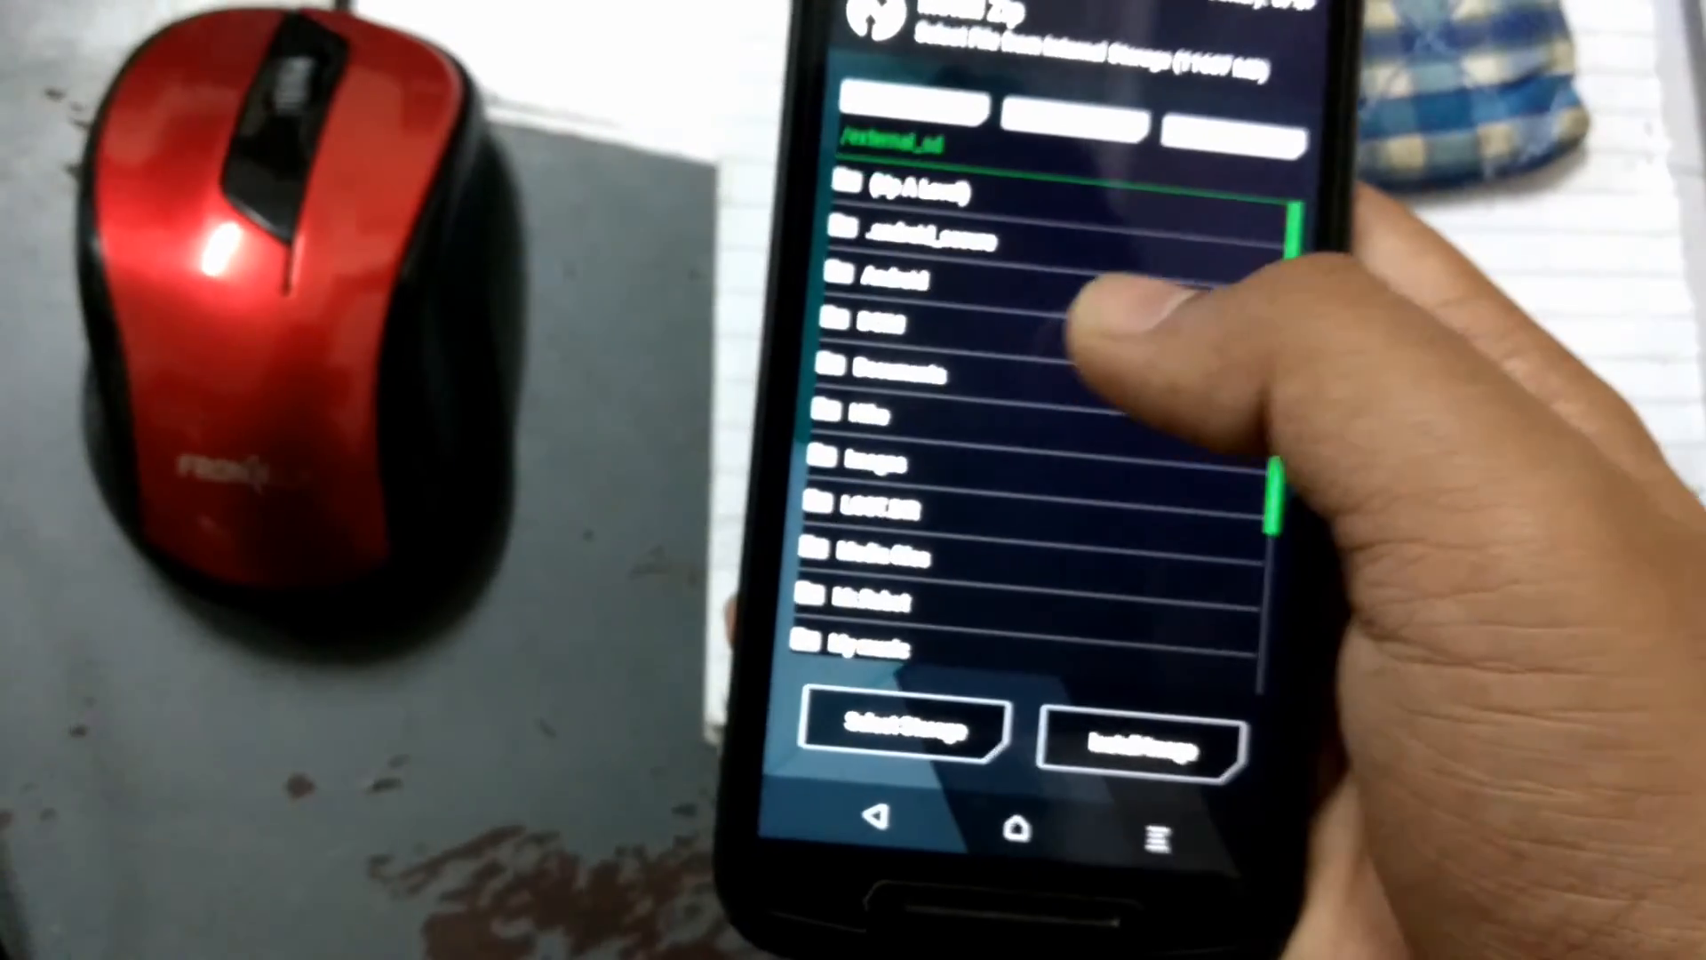
scroll(down, 3)
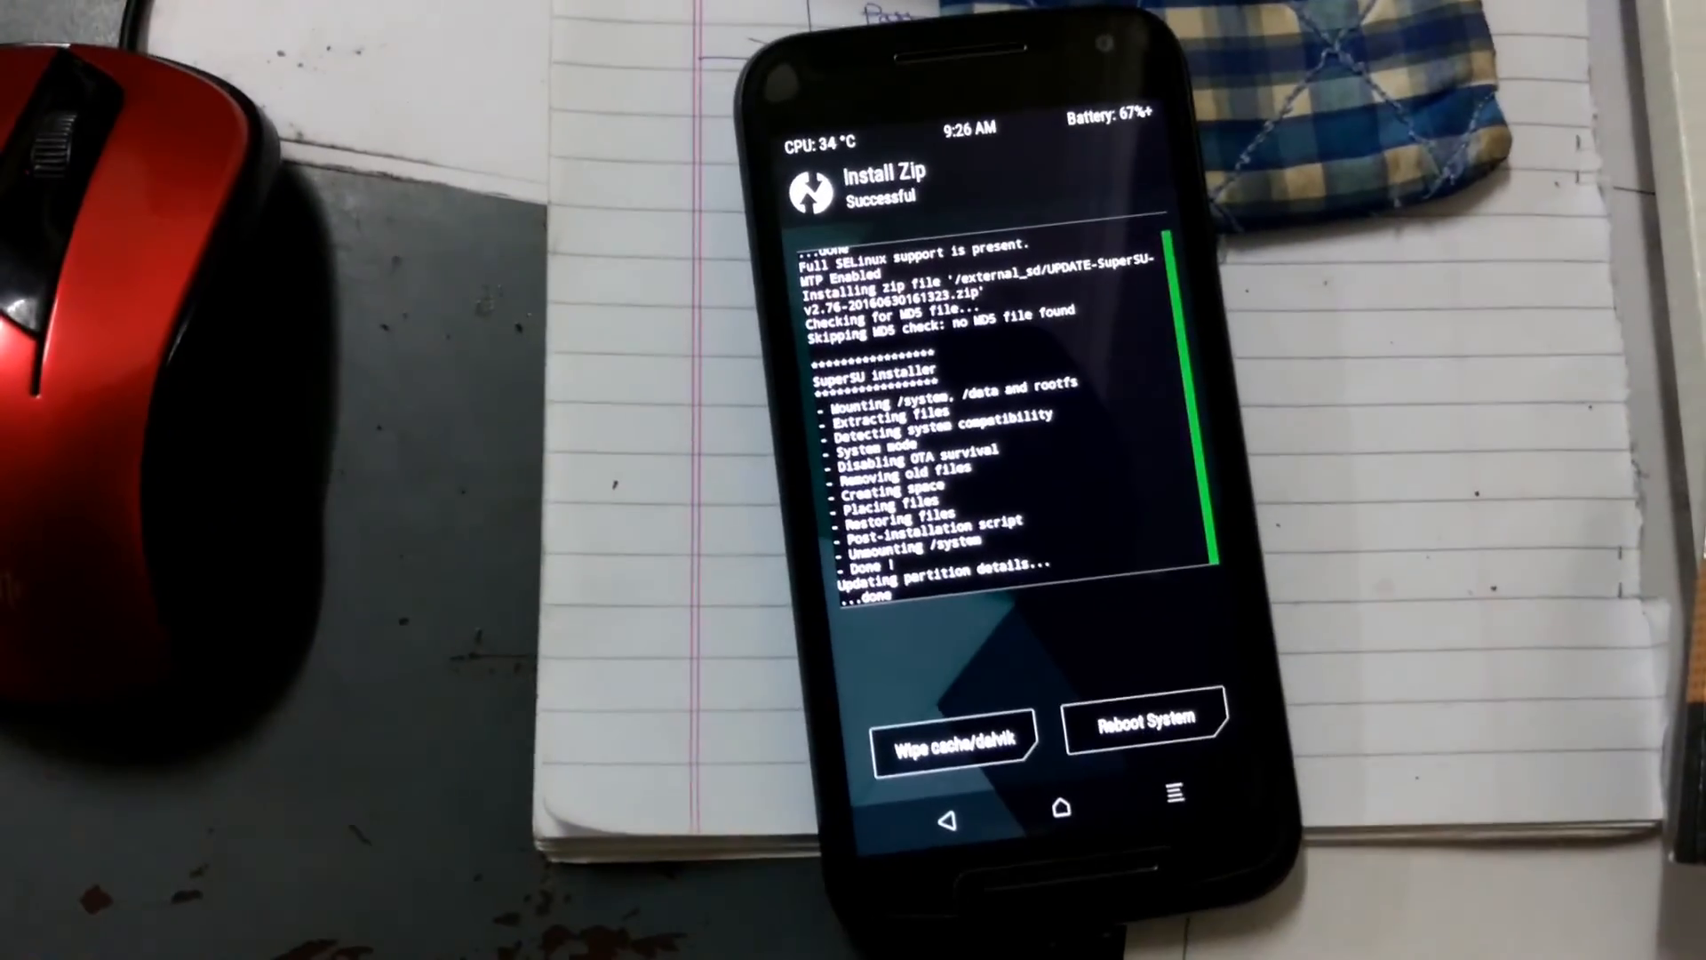
Reboot the phone from TWRP into the normal Android system after the SuperSU install
click(1143, 717)
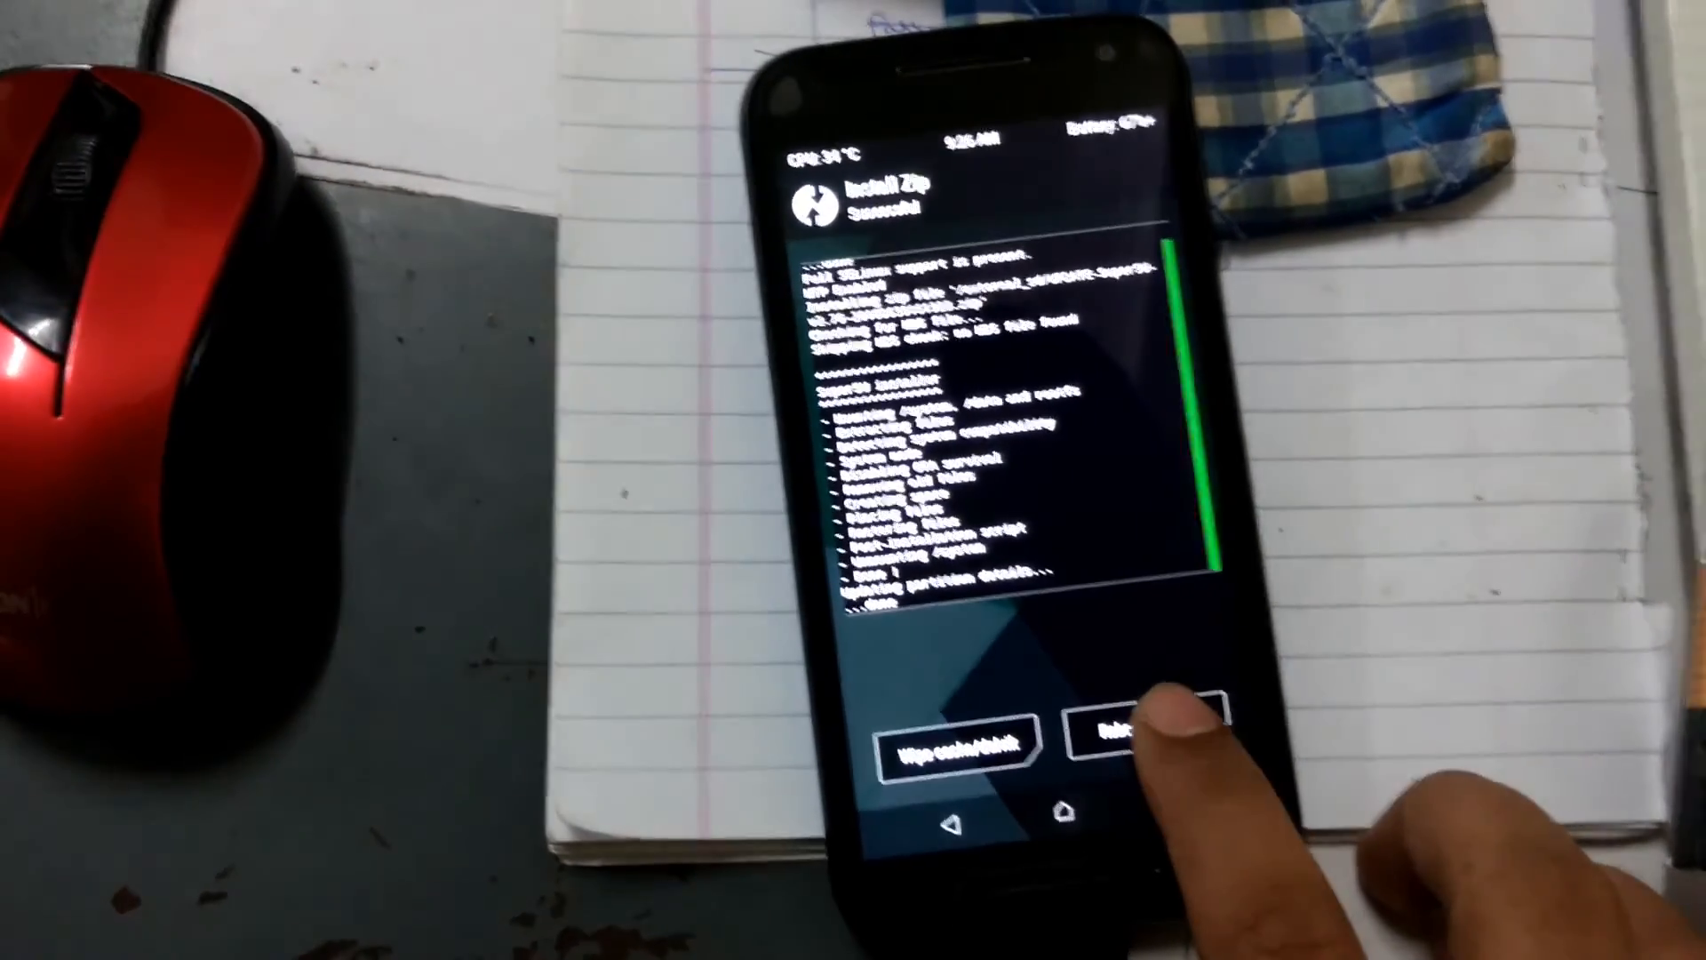
click(1143, 728)
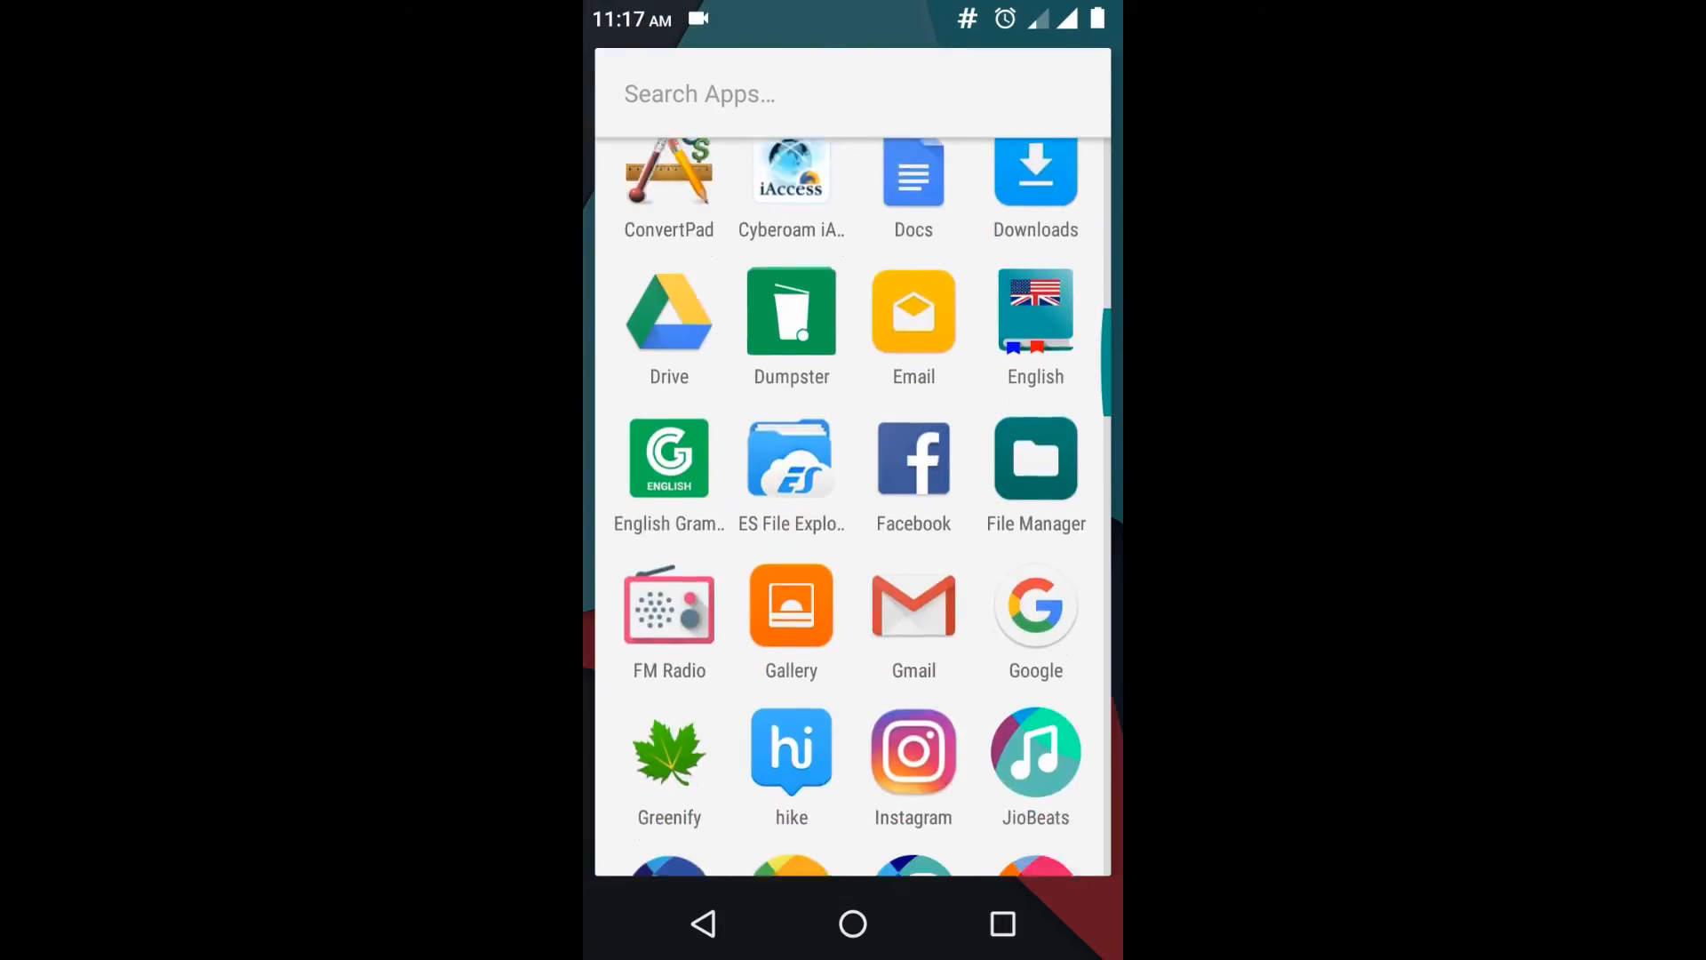
Launch Root Checker Basic from the app drawer on the Moto G3
scroll(down, 3)
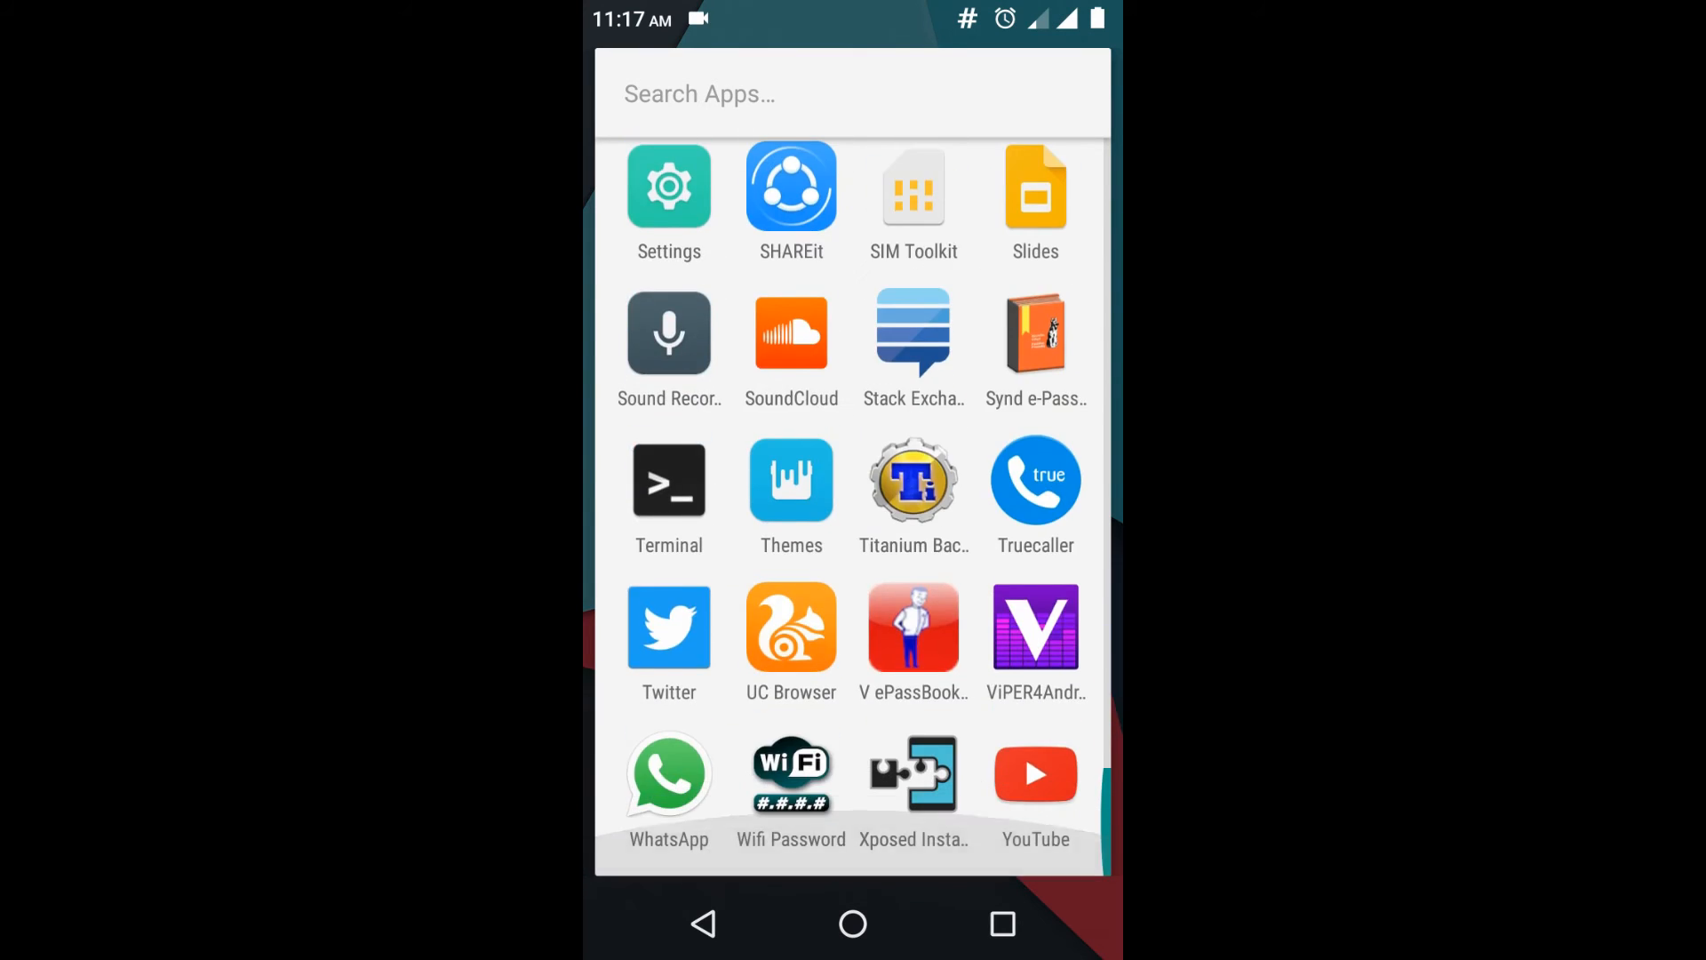
scroll(up, 3)
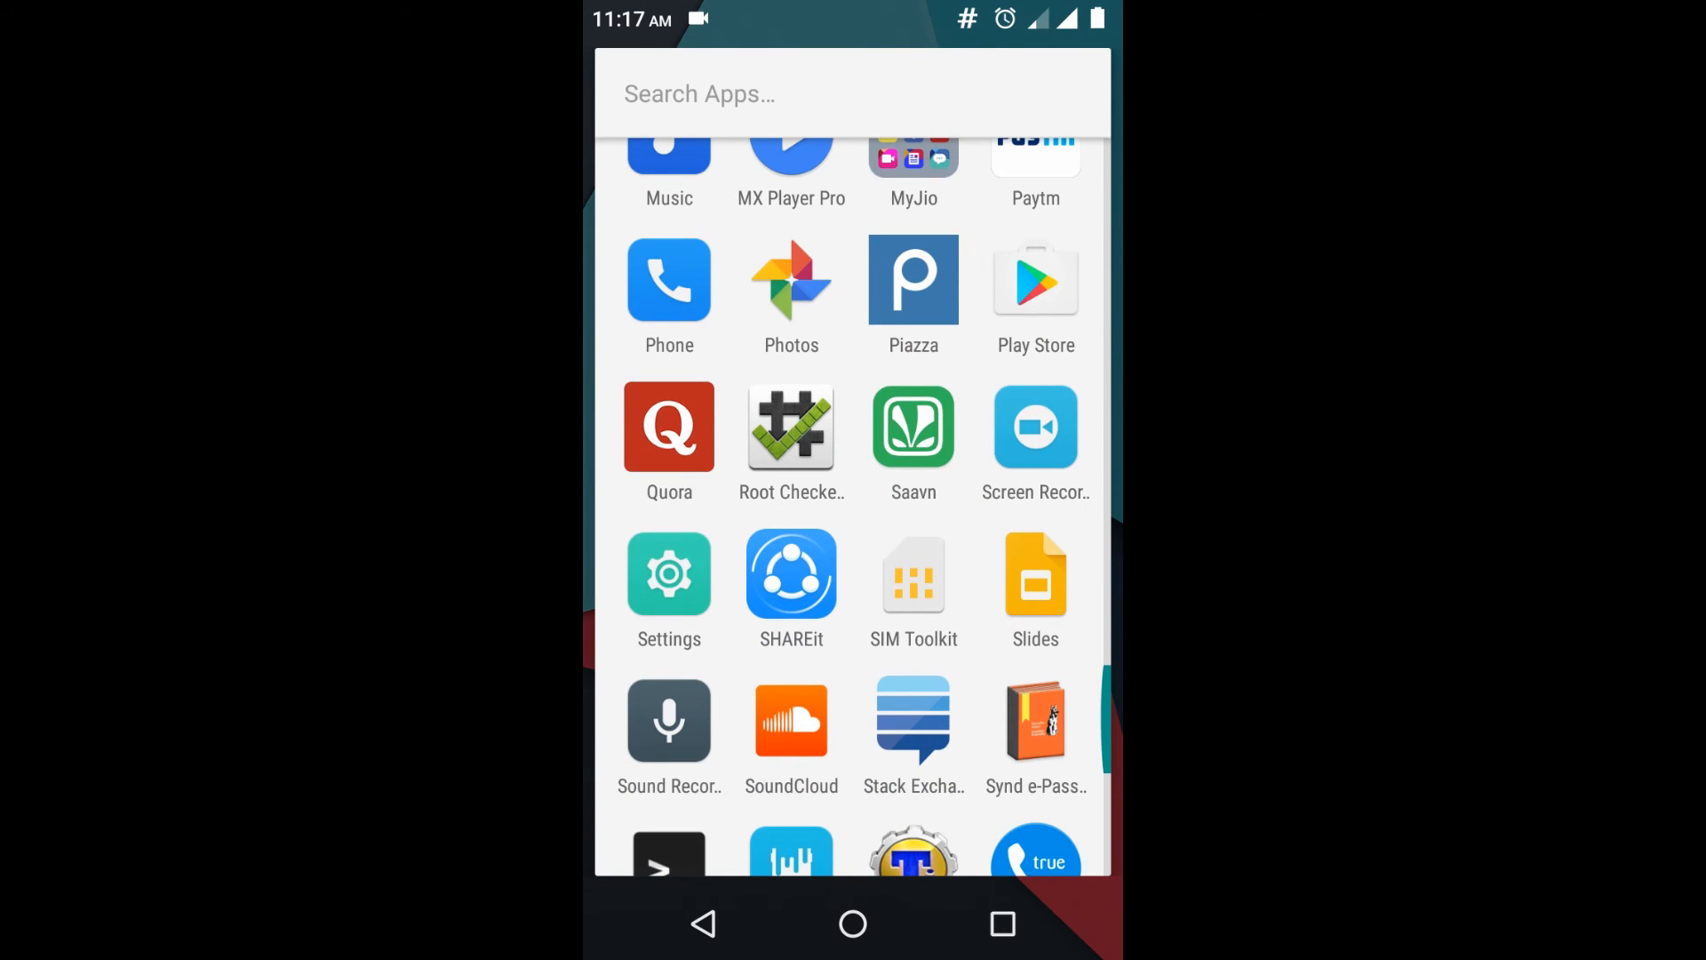
click(791, 427)
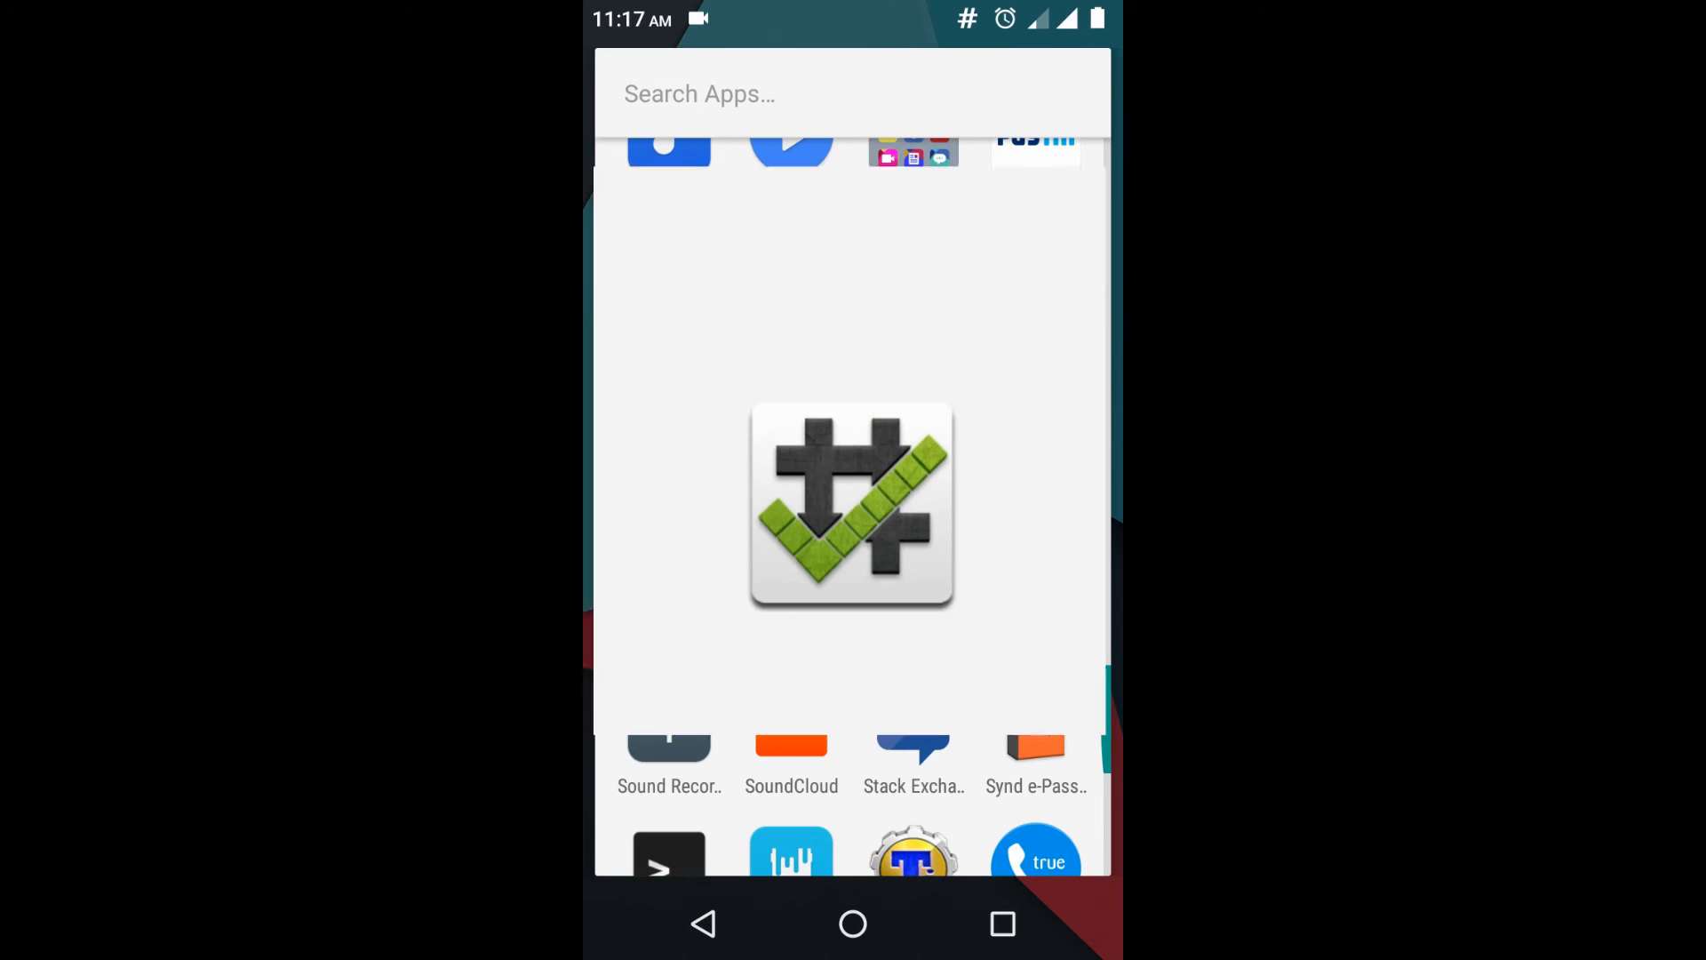
click(850, 506)
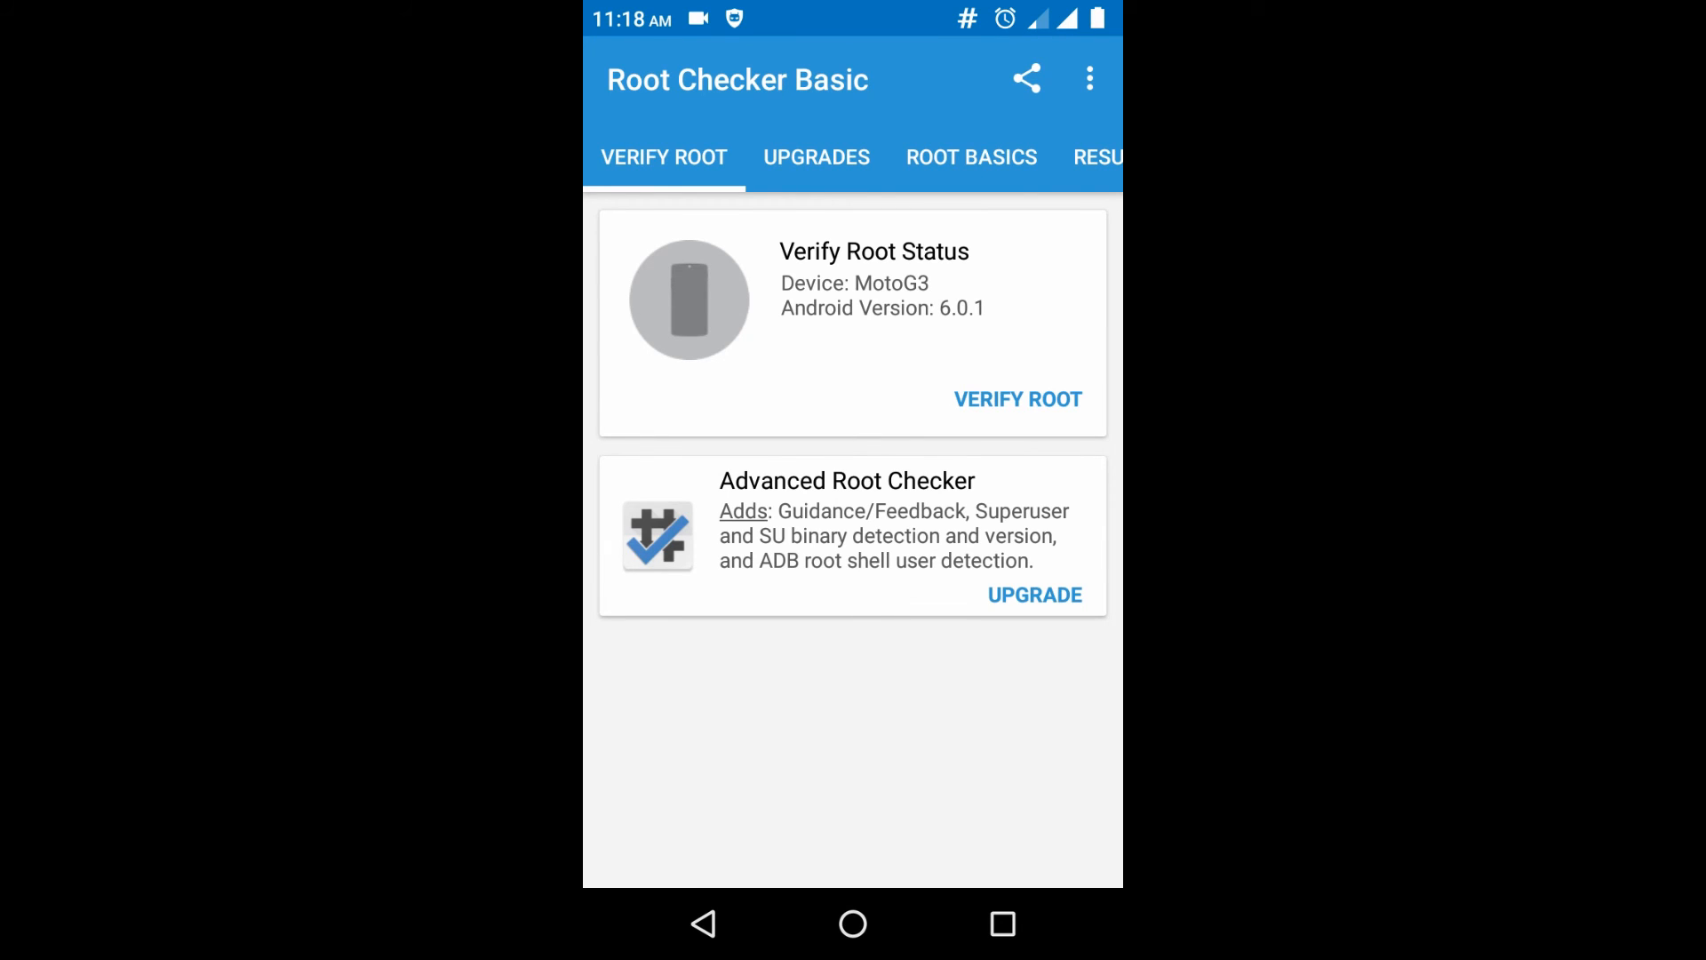
Run Verify Root in Root Checker Basic and review the root status results
click(1014, 398)
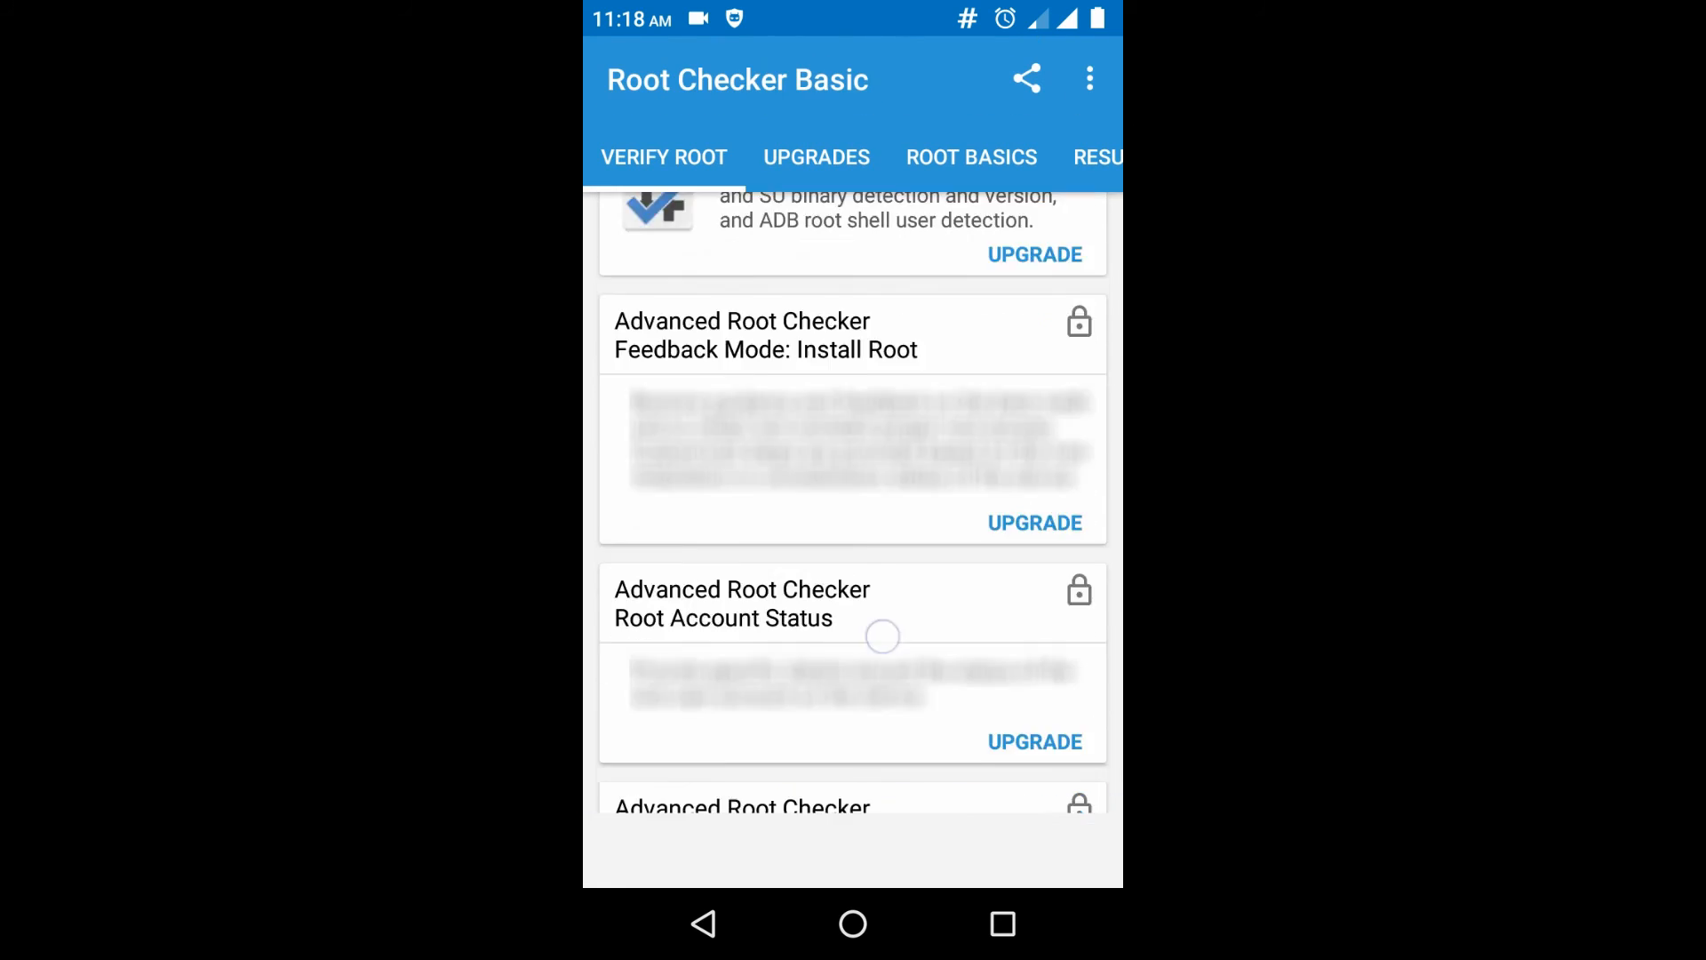
scroll(up, 3)
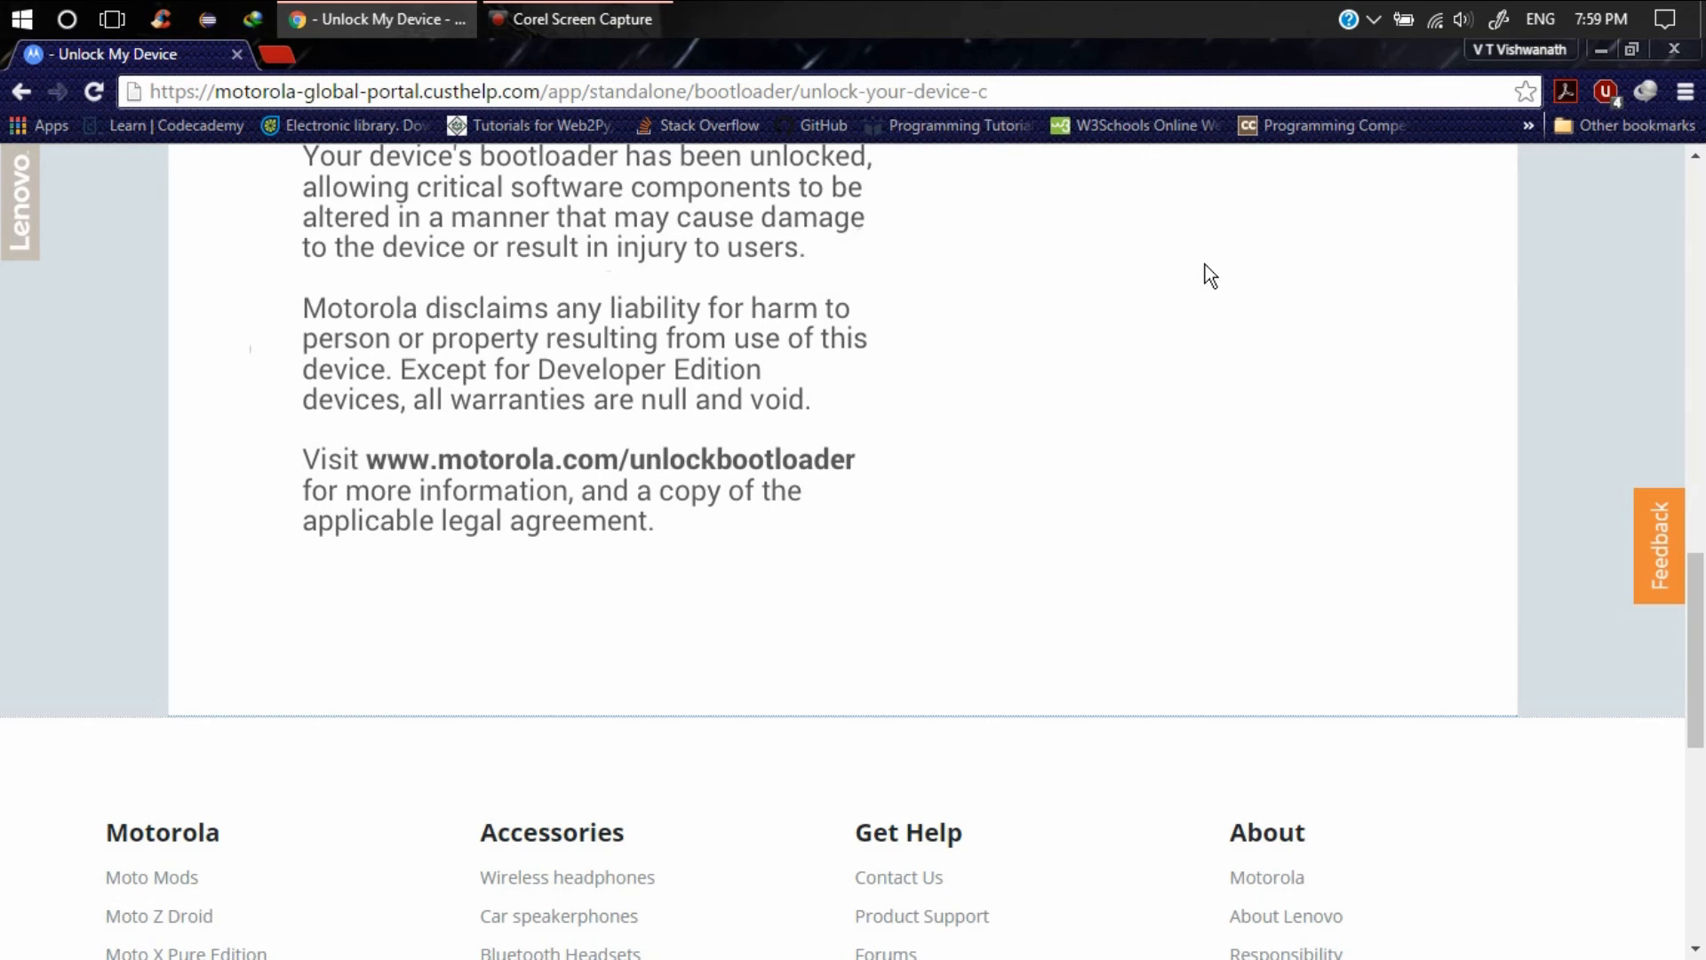
click(1498, 91)
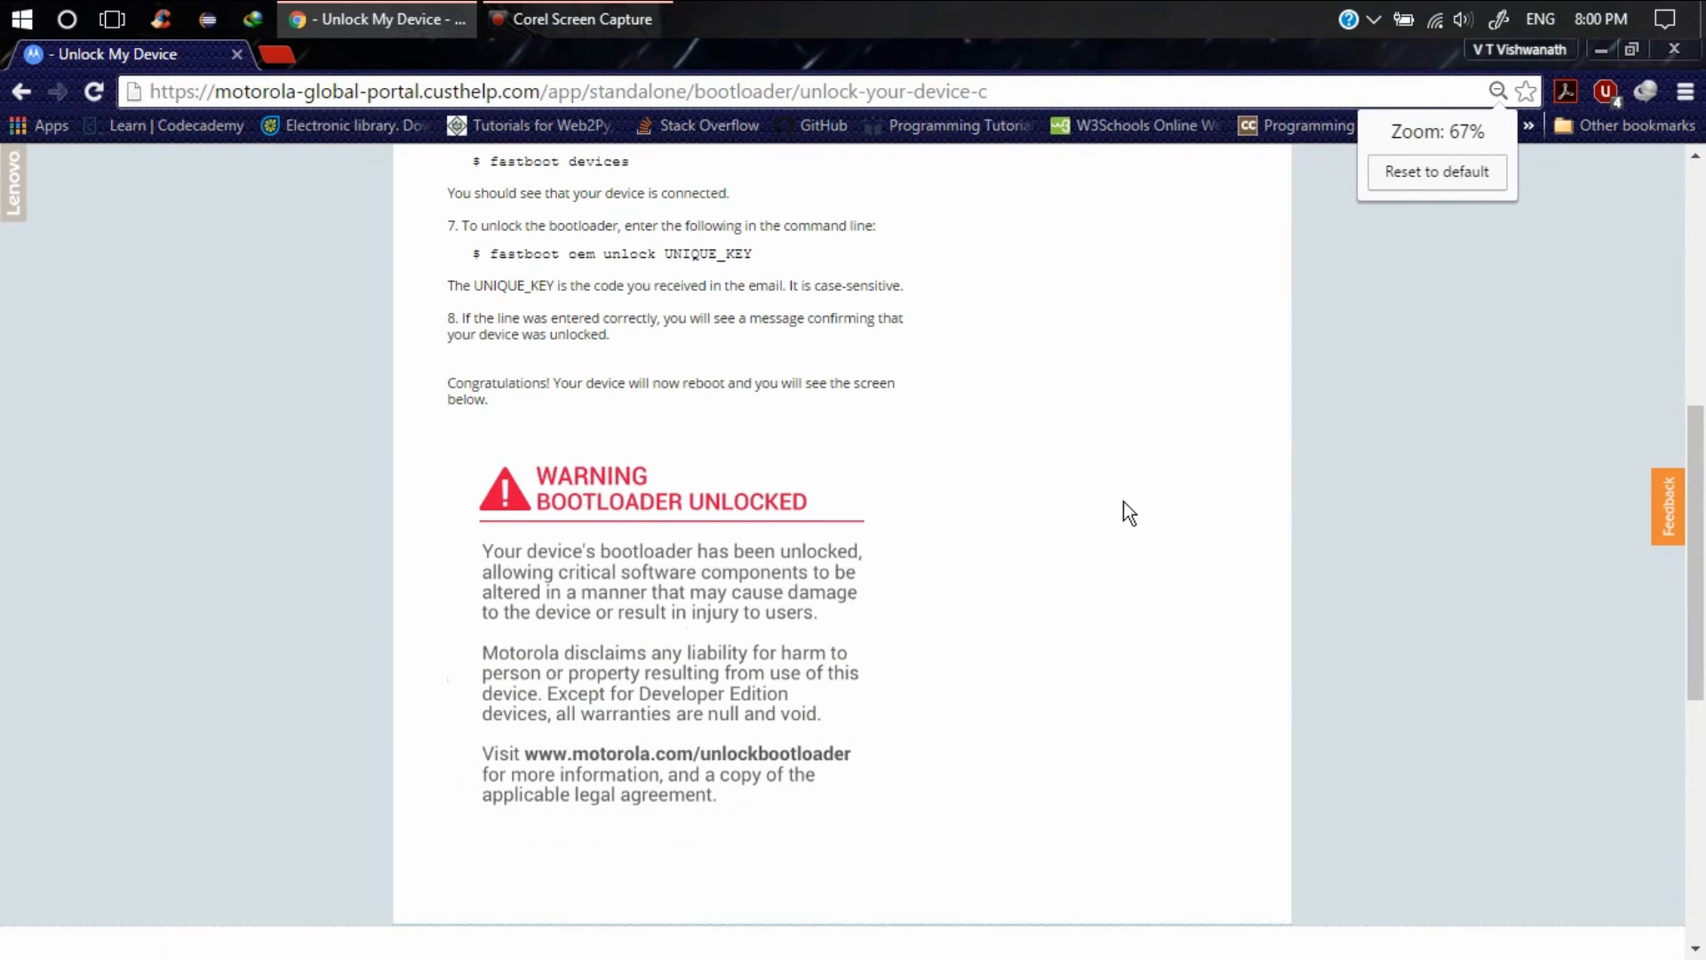
click(1498, 91)
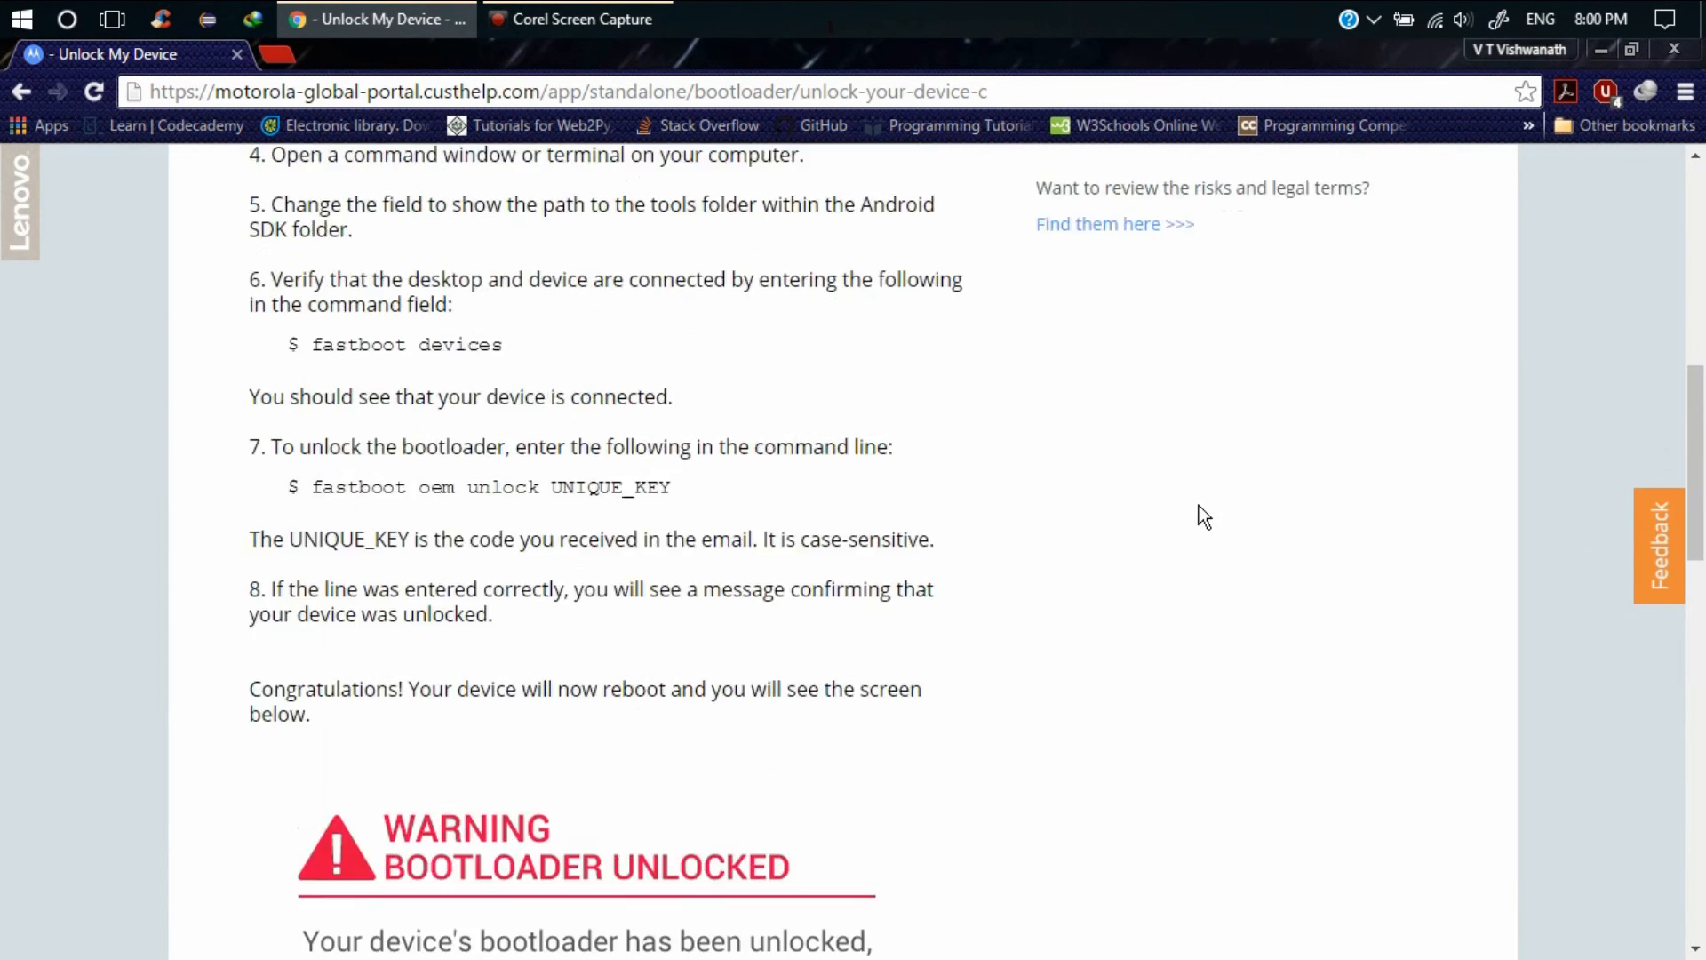
scroll(up, 3)
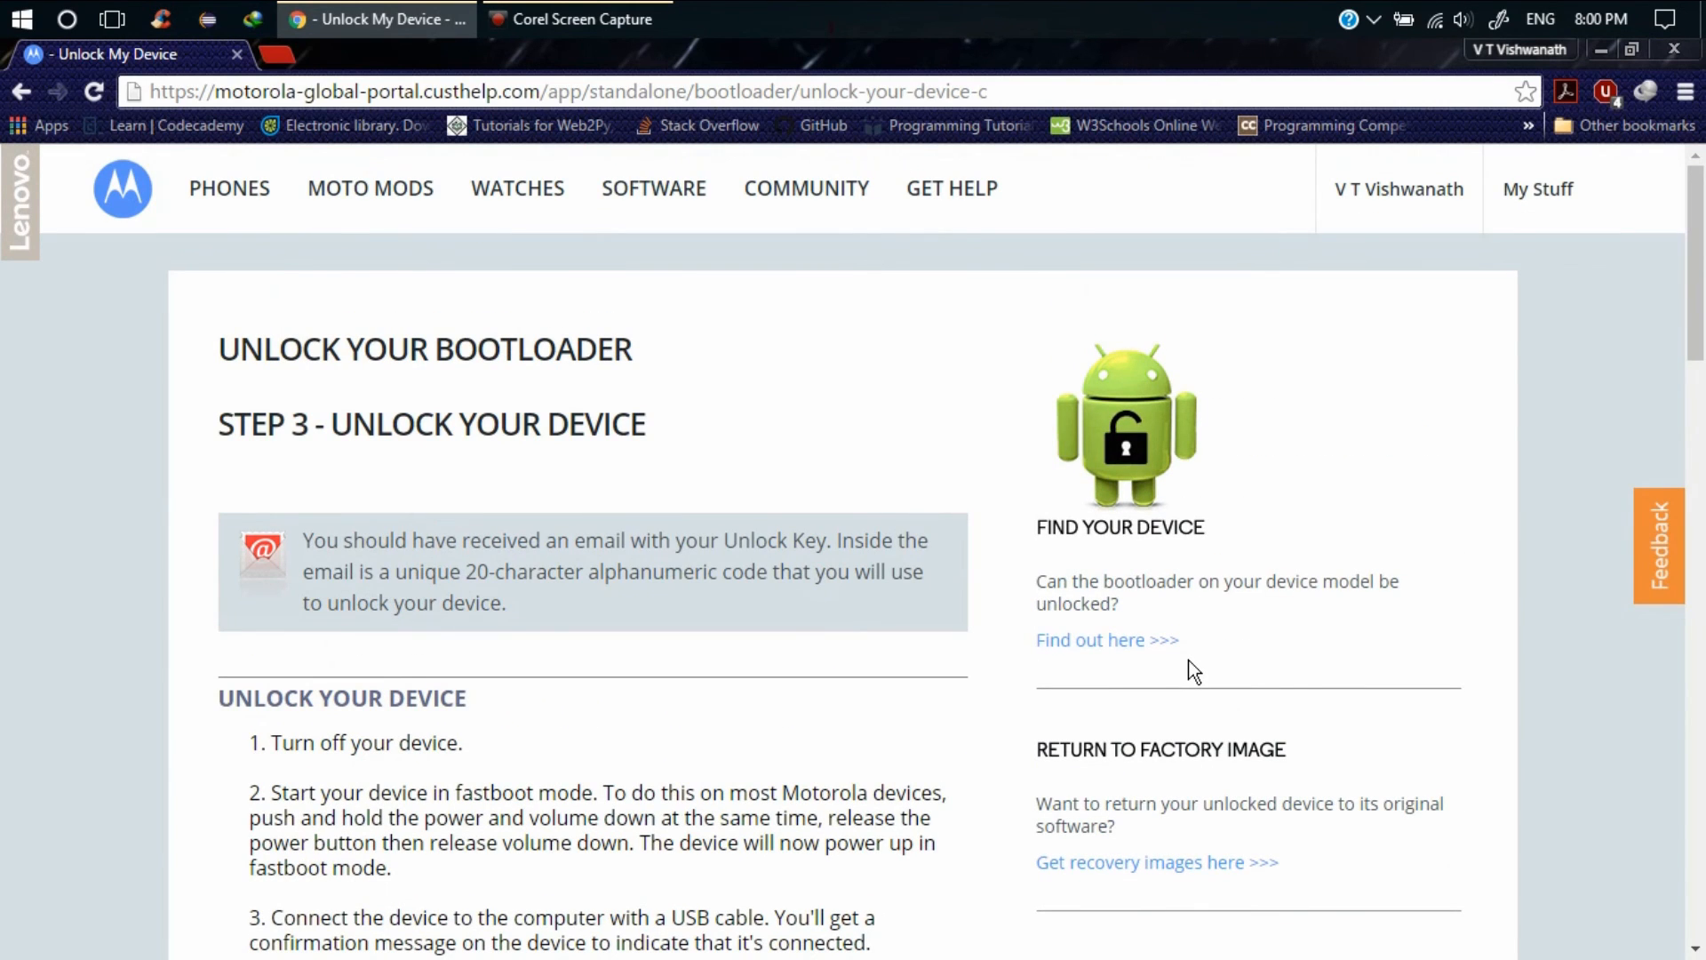
scroll(down, 3)
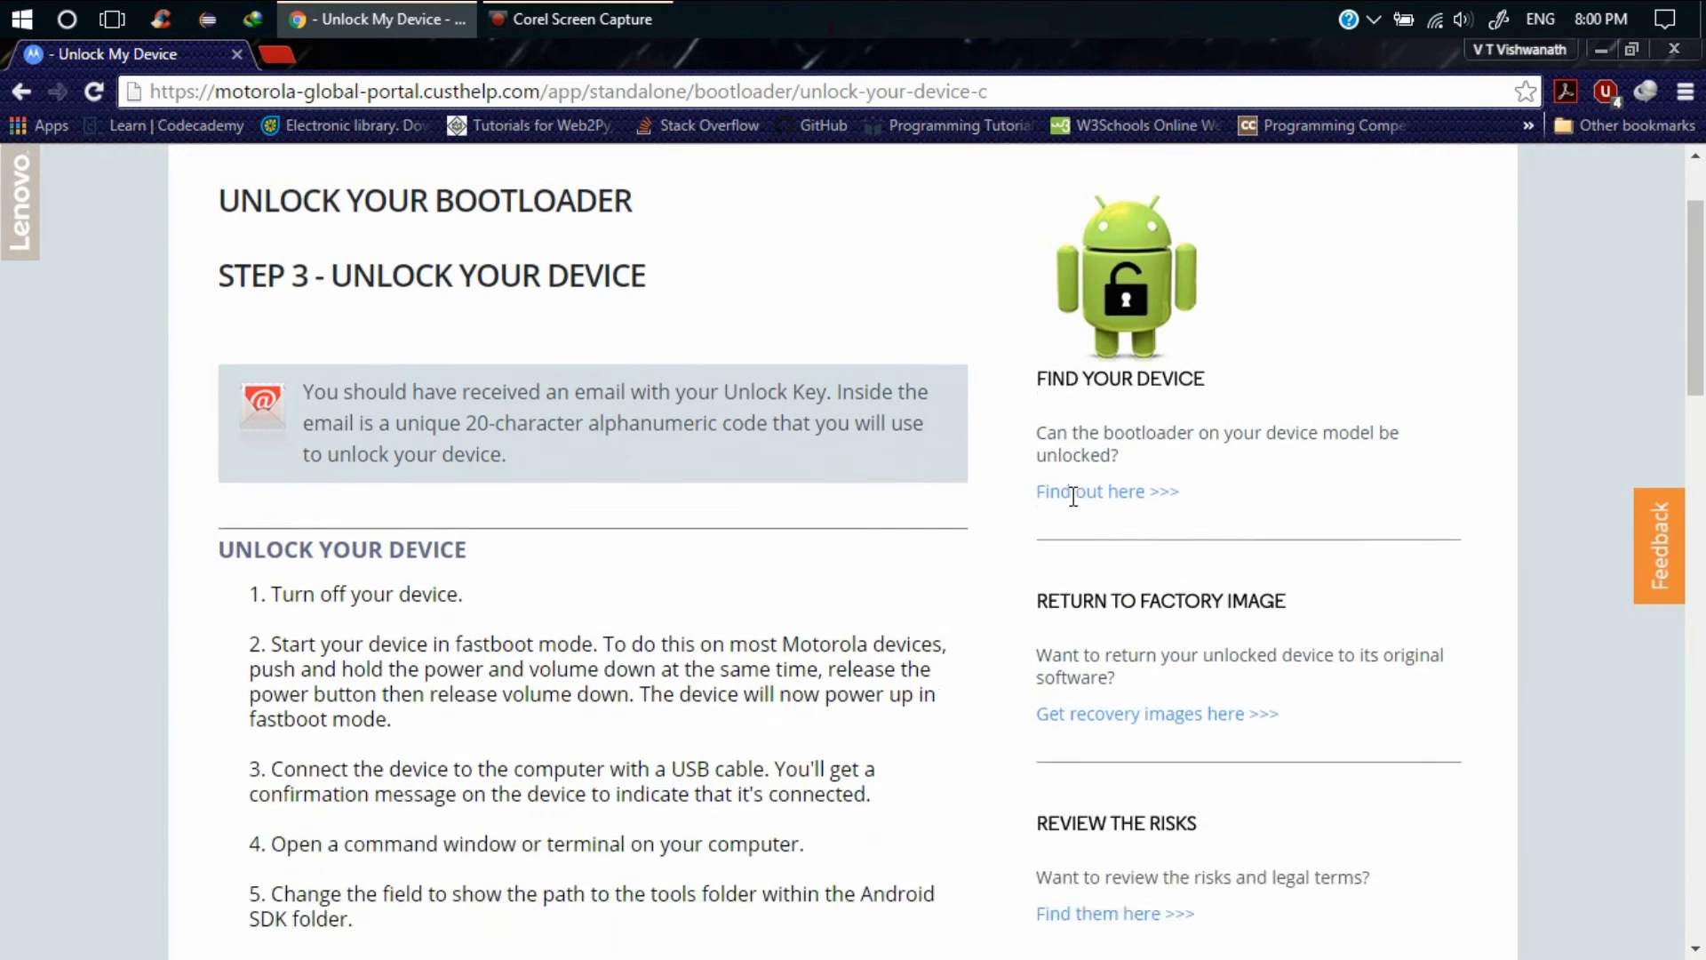
scroll(down, 3)
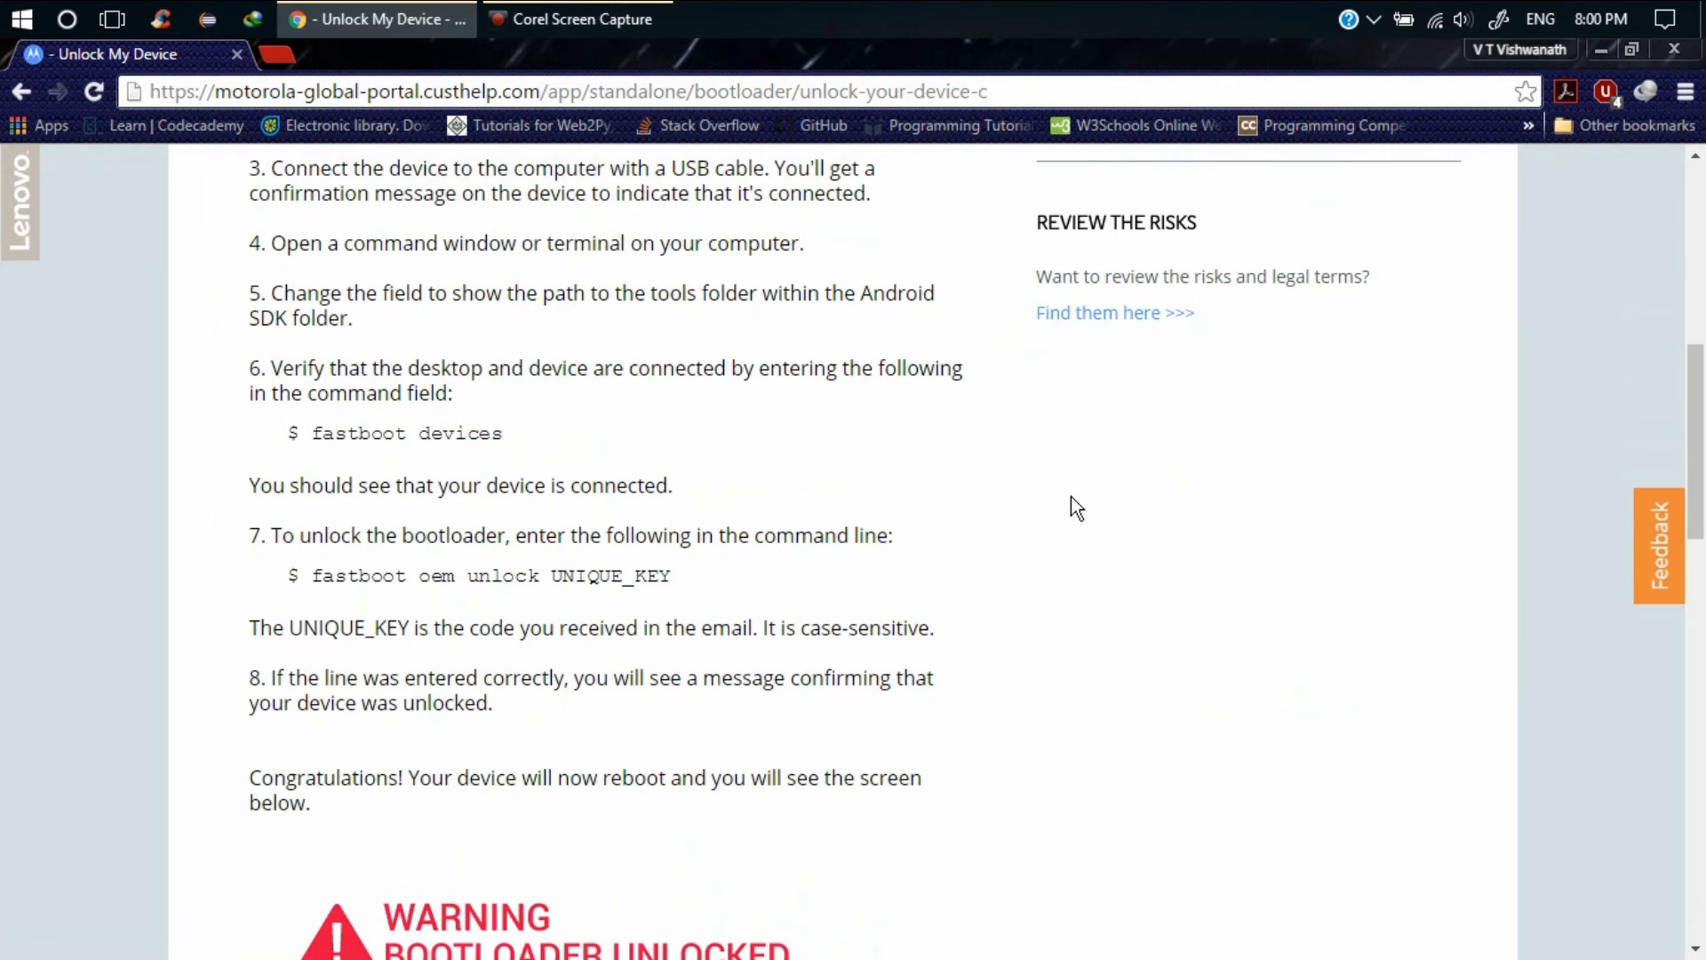
scroll(up, 3)
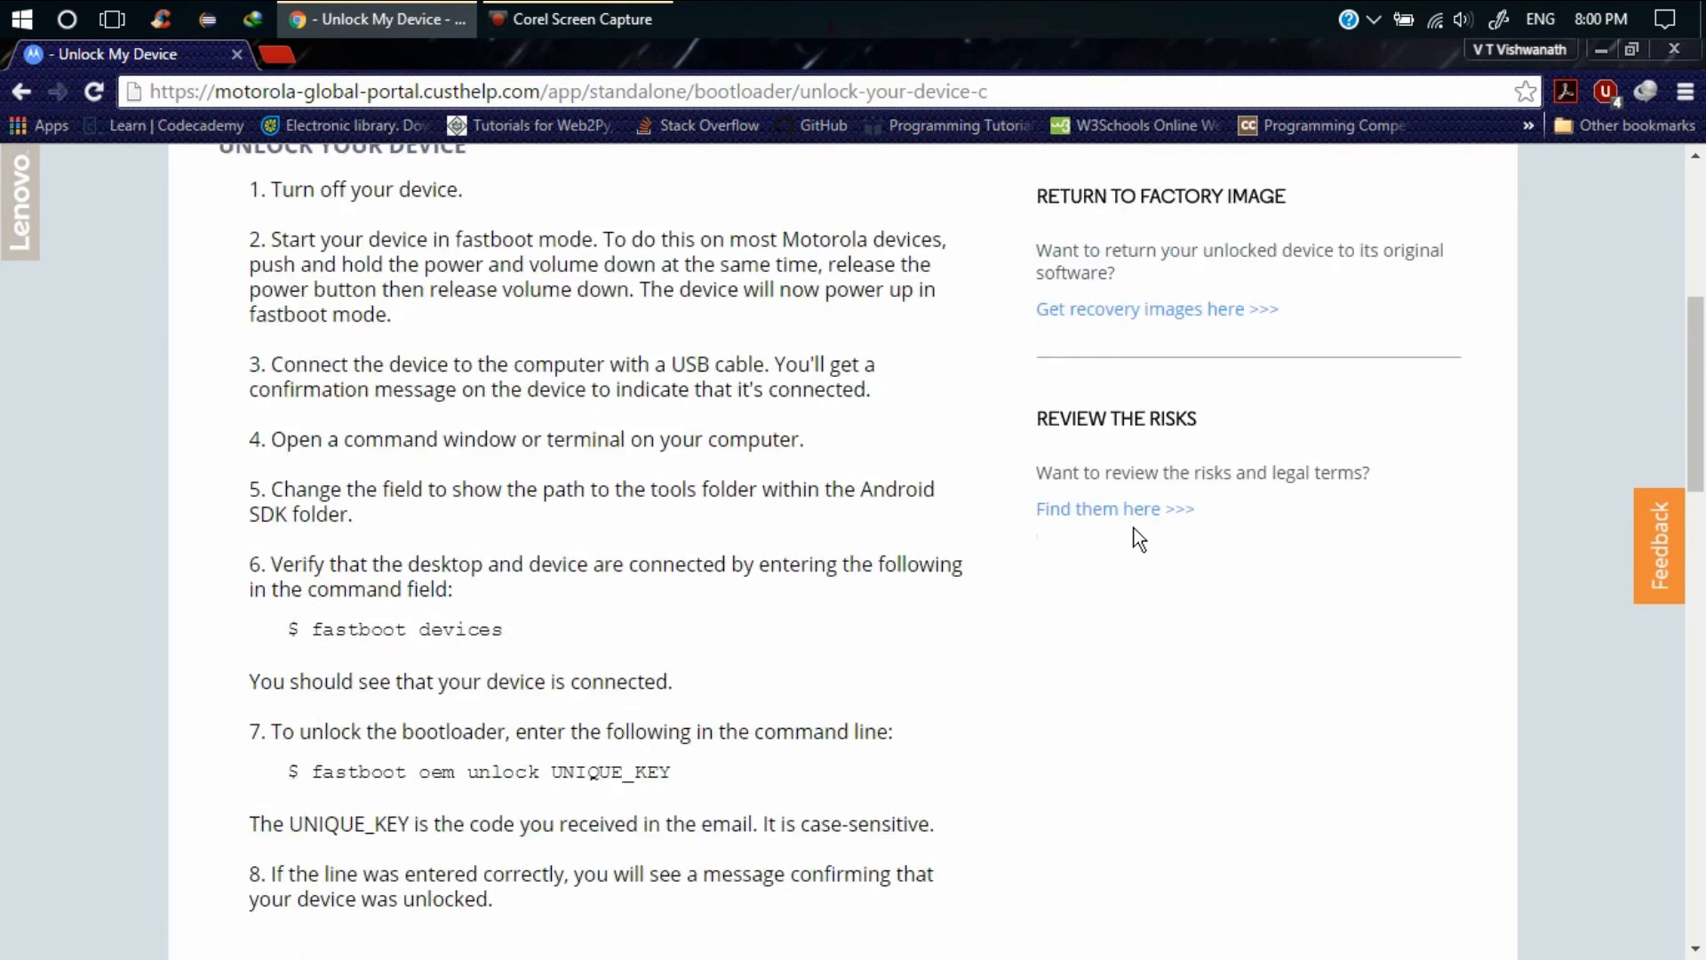
scroll(up, 3)
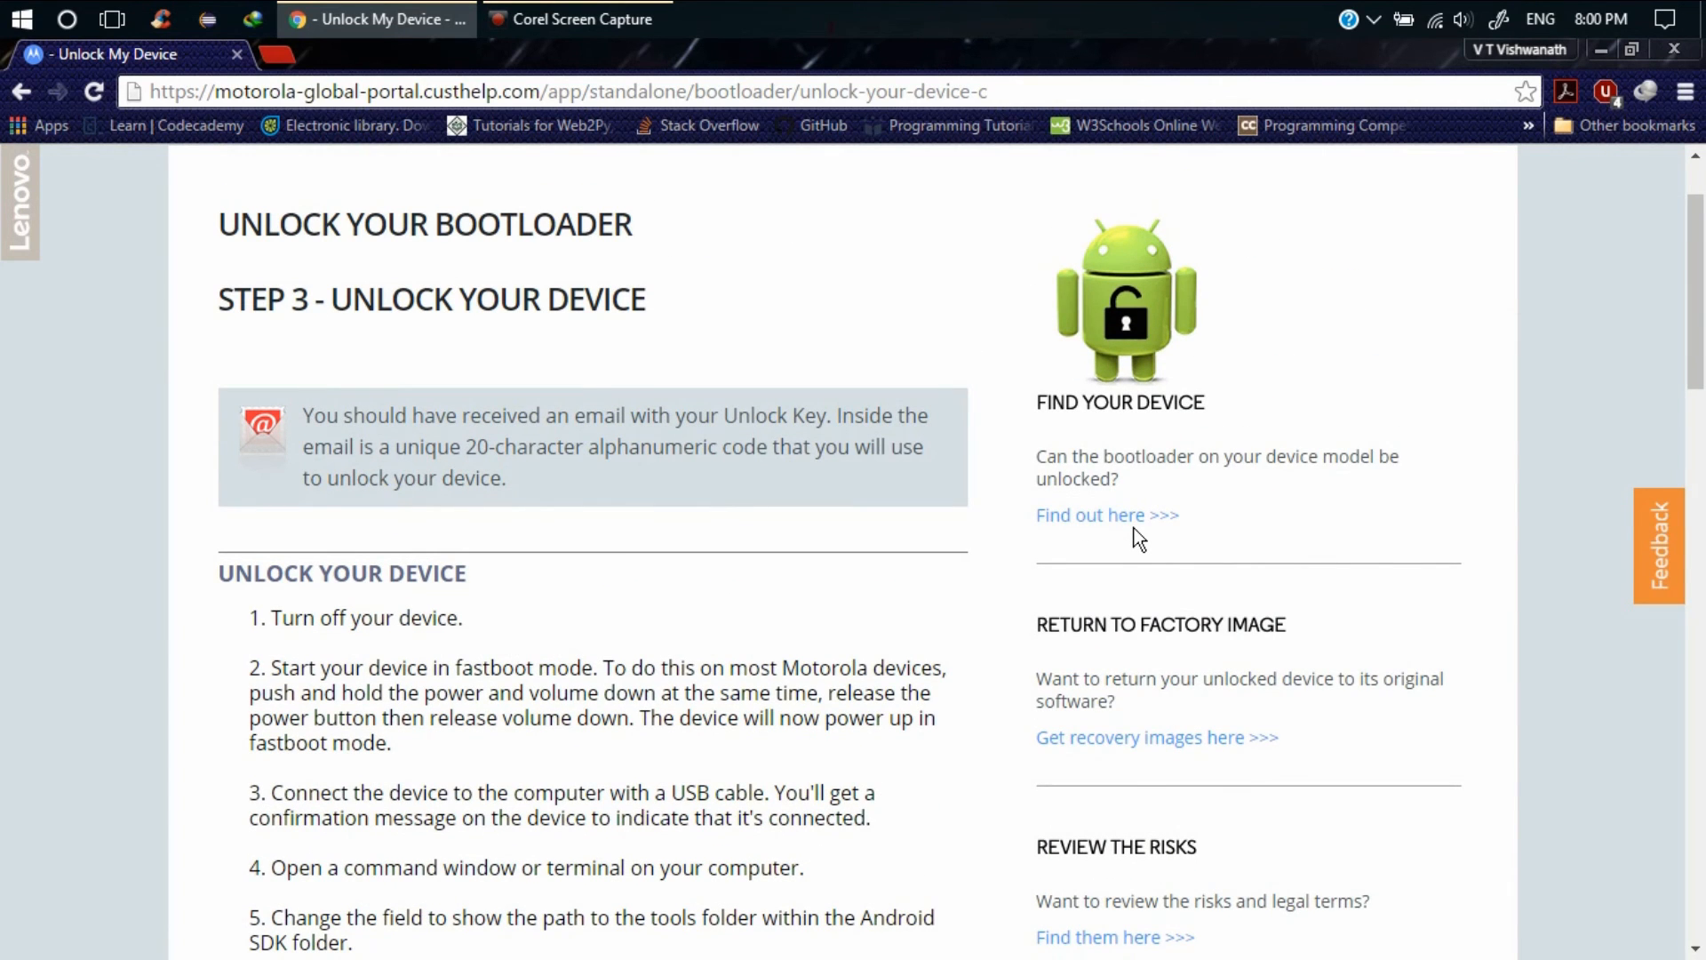
scroll(down, 3)
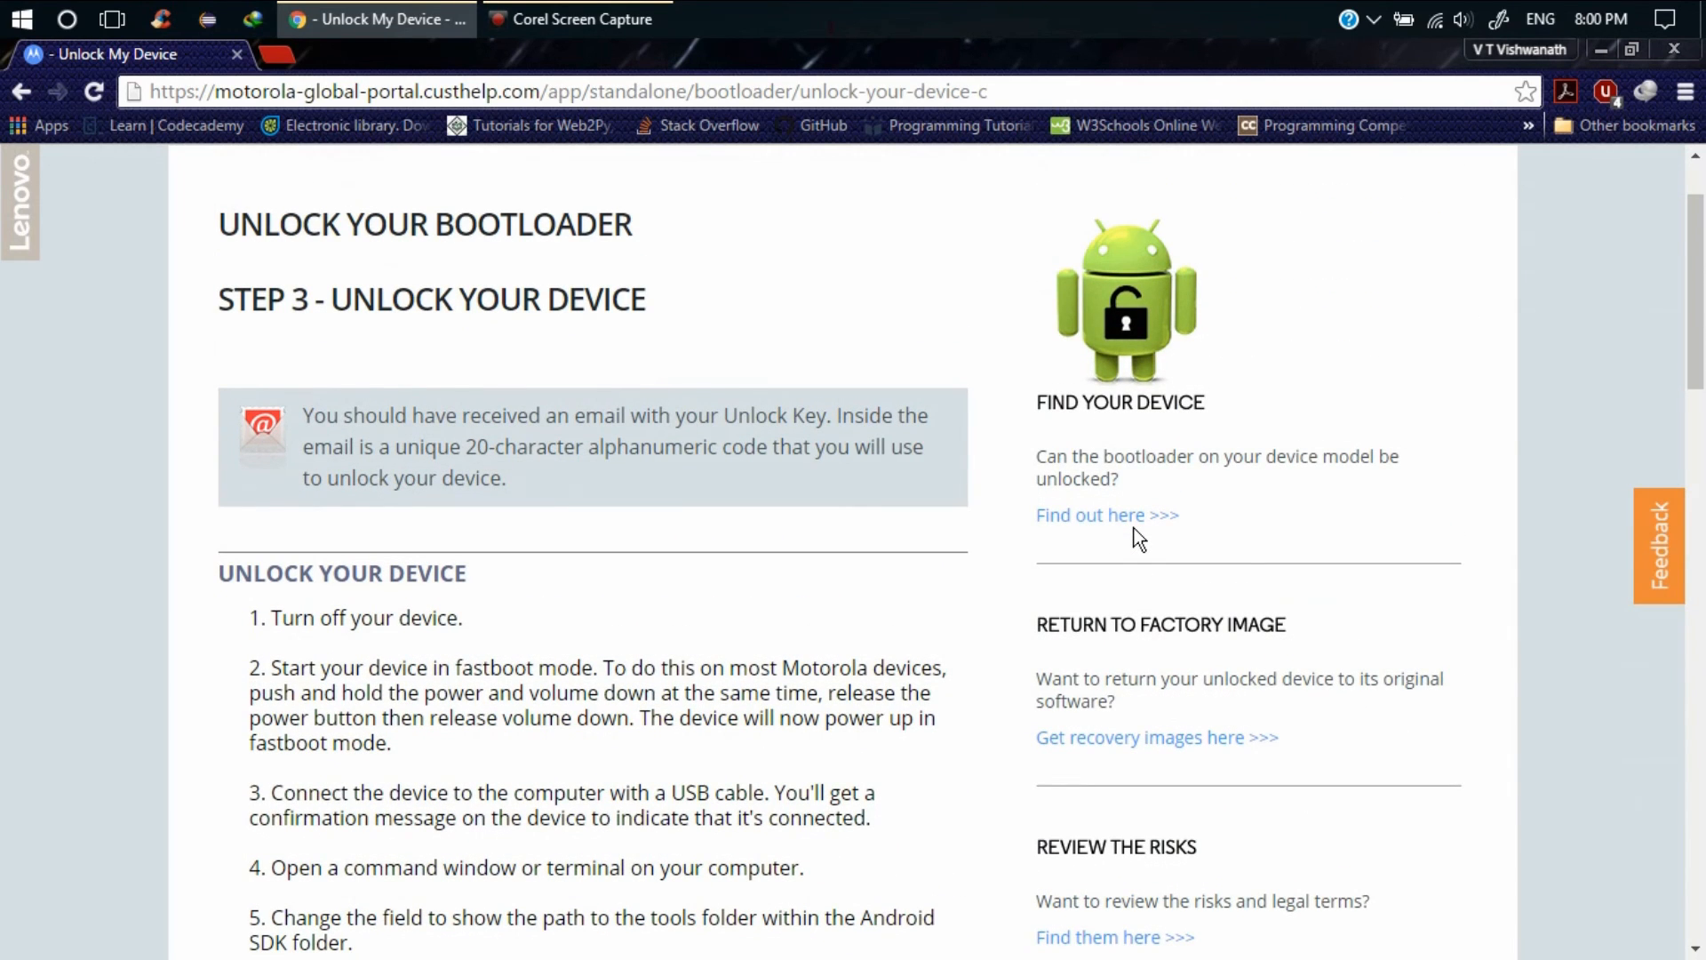
mouse_move(1137, 551)
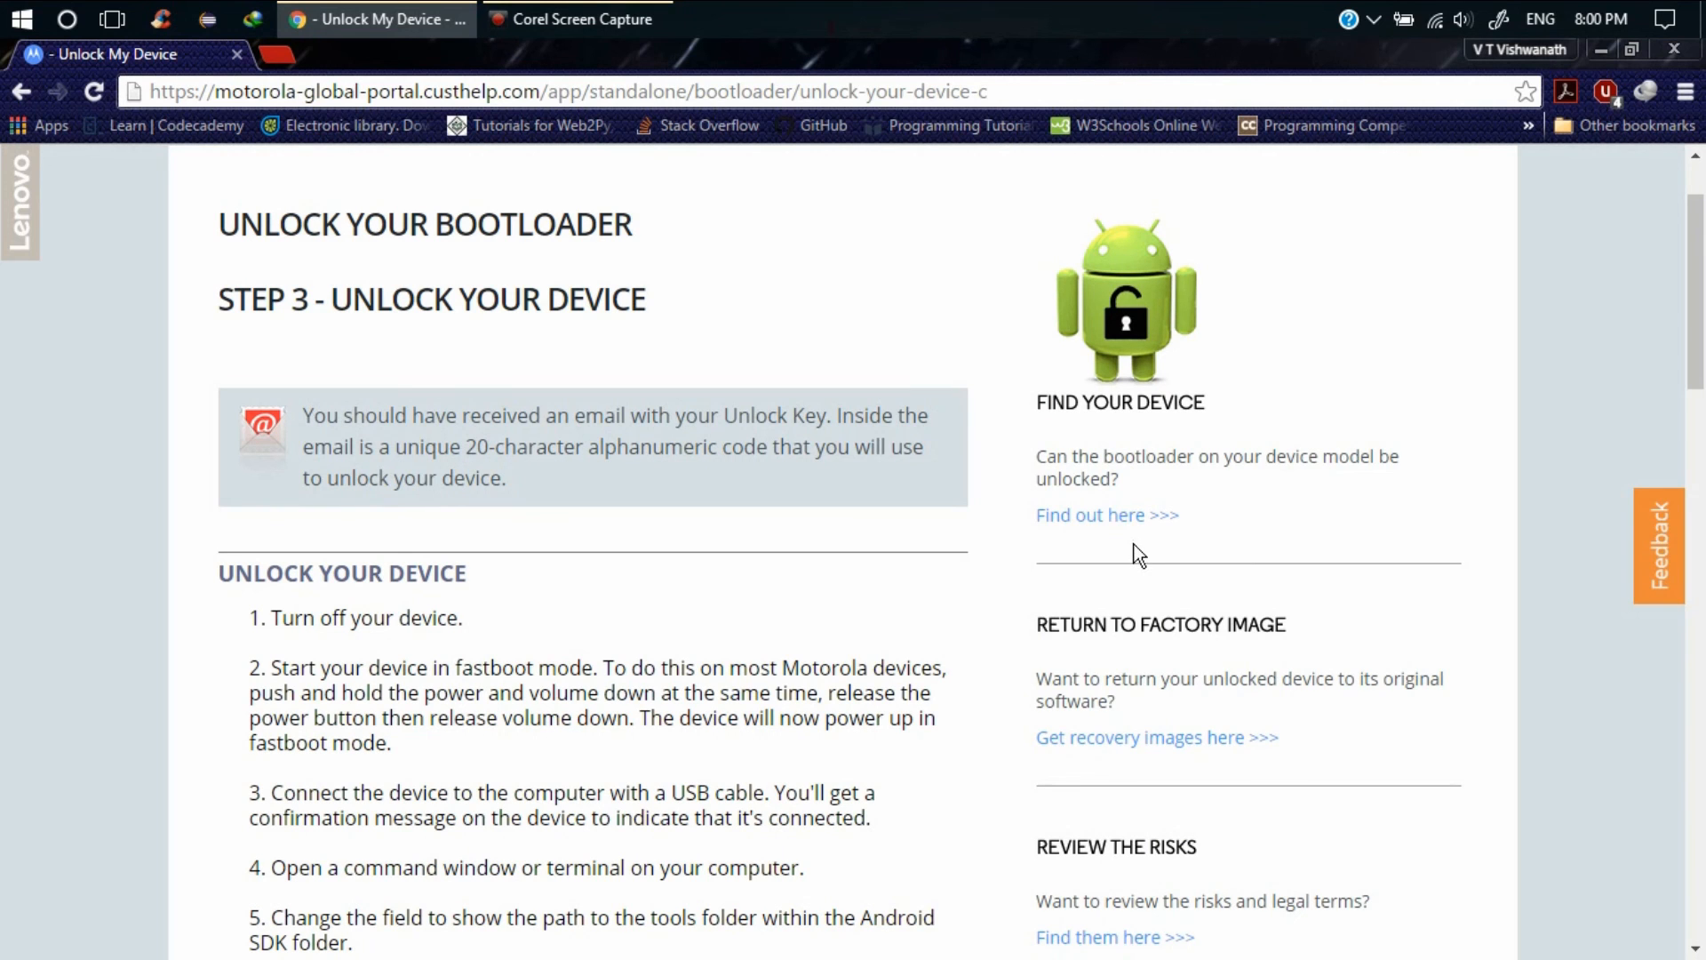